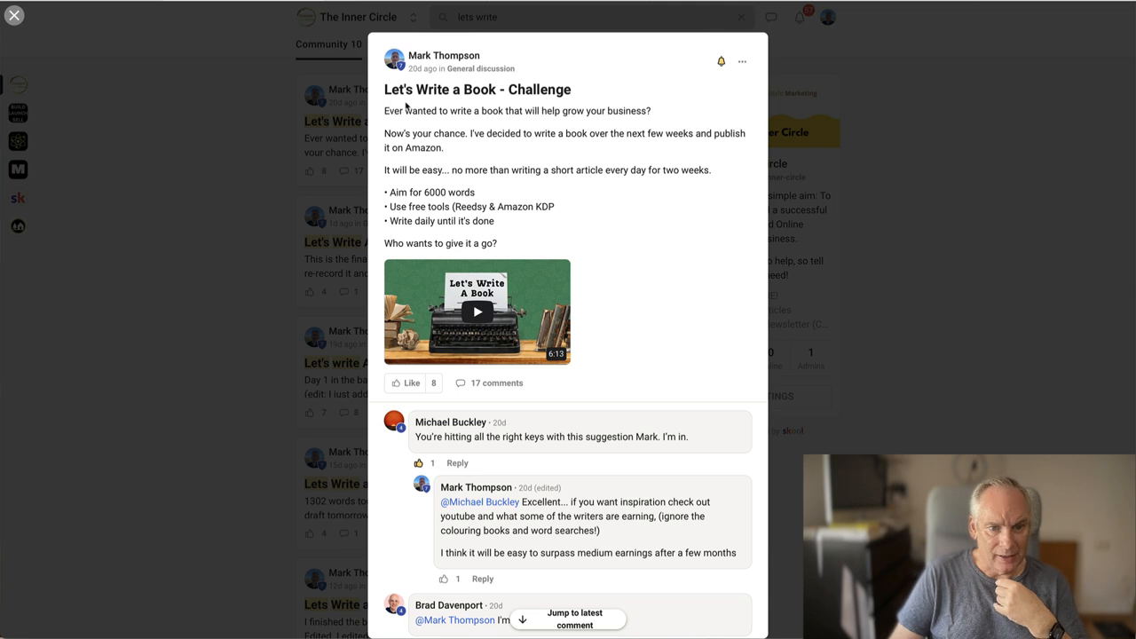
mouse_move(399, 115)
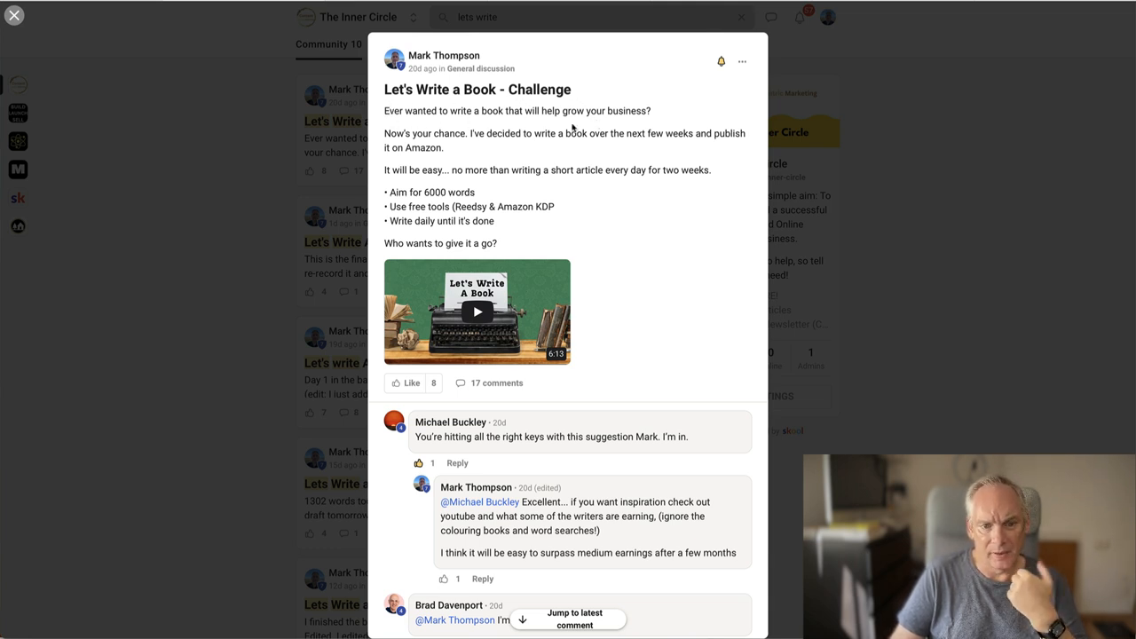
mouse_move(487, 151)
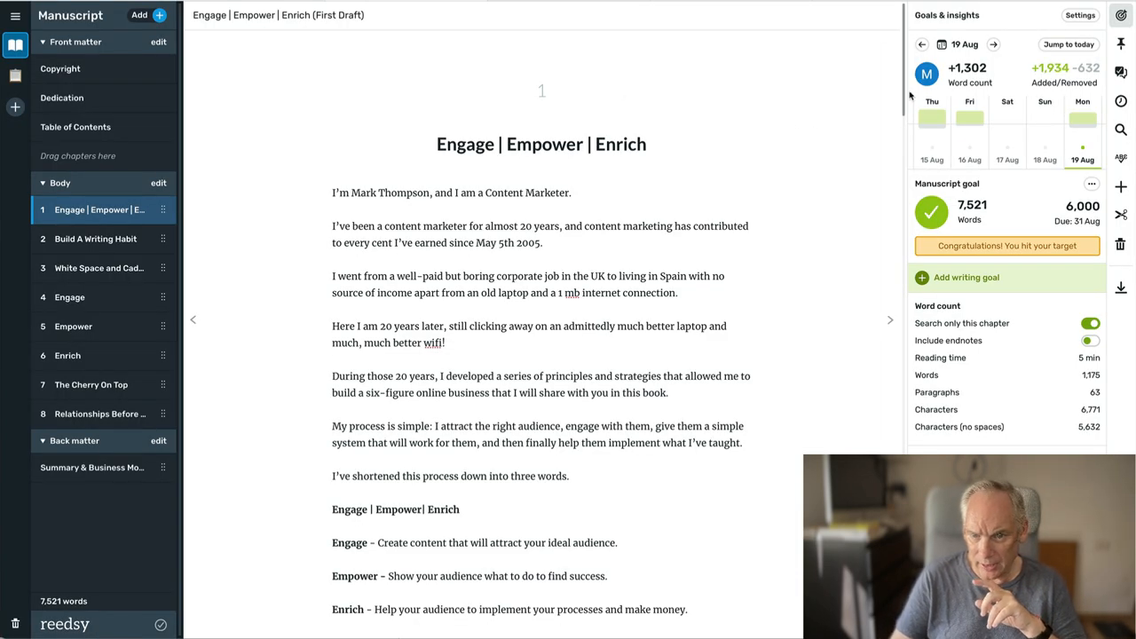
Go back one day to 16 Aug's stats: 1,928 words, 2,185 added, 257 removed.
left_click(932, 120)
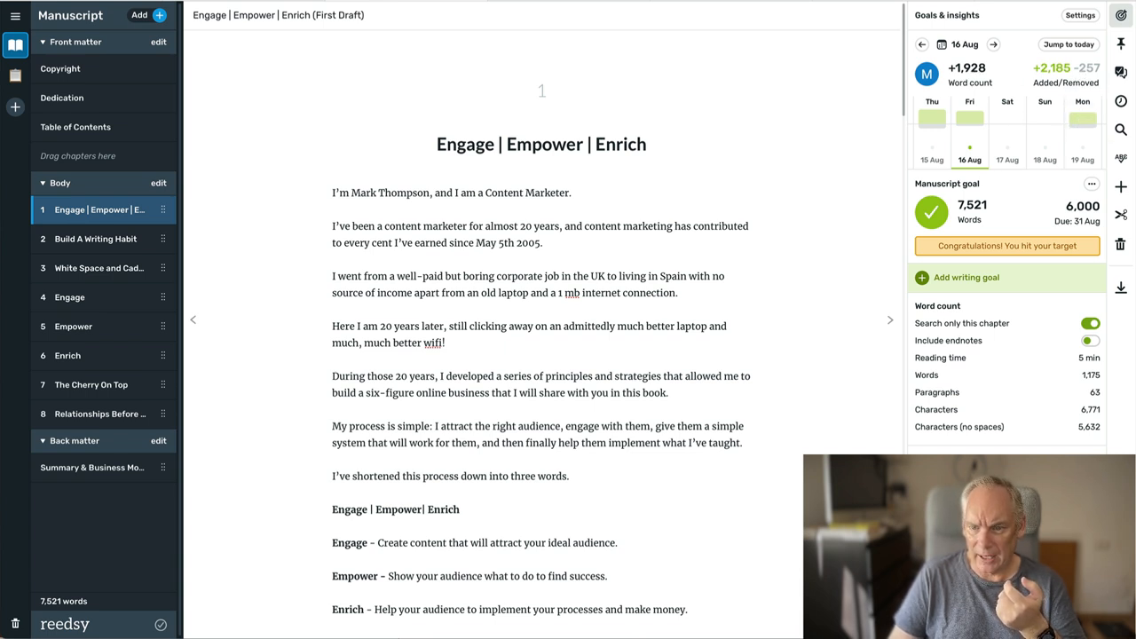
Advance the daily stats from 16 Aug to 30 Aug, which shows no words added or removed.
left_click(993, 44)
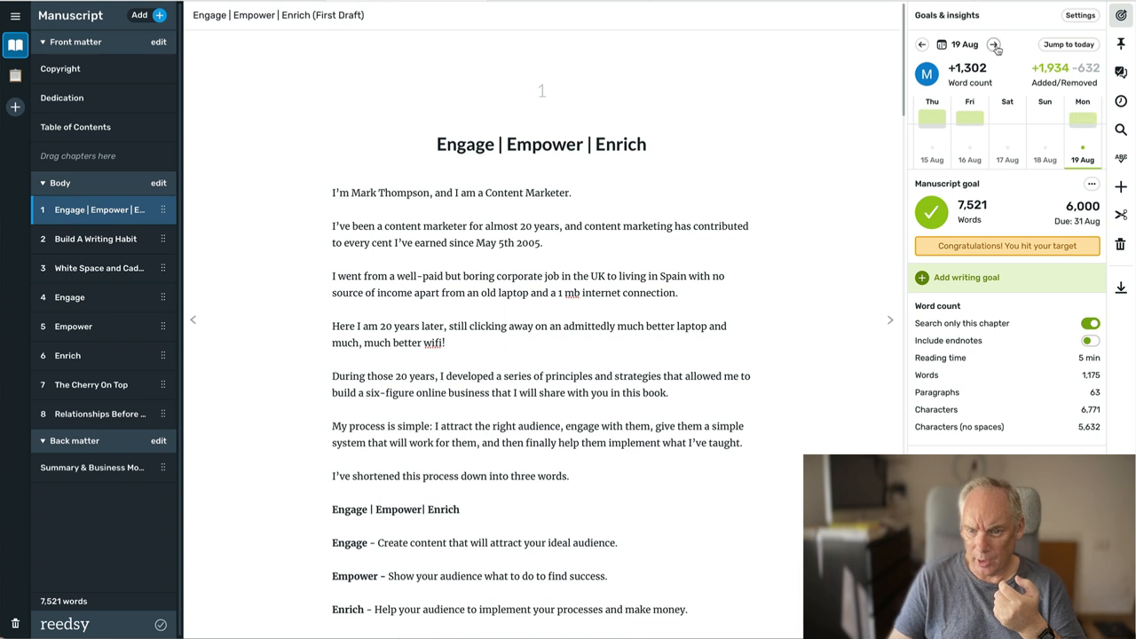
left_click(994, 45)
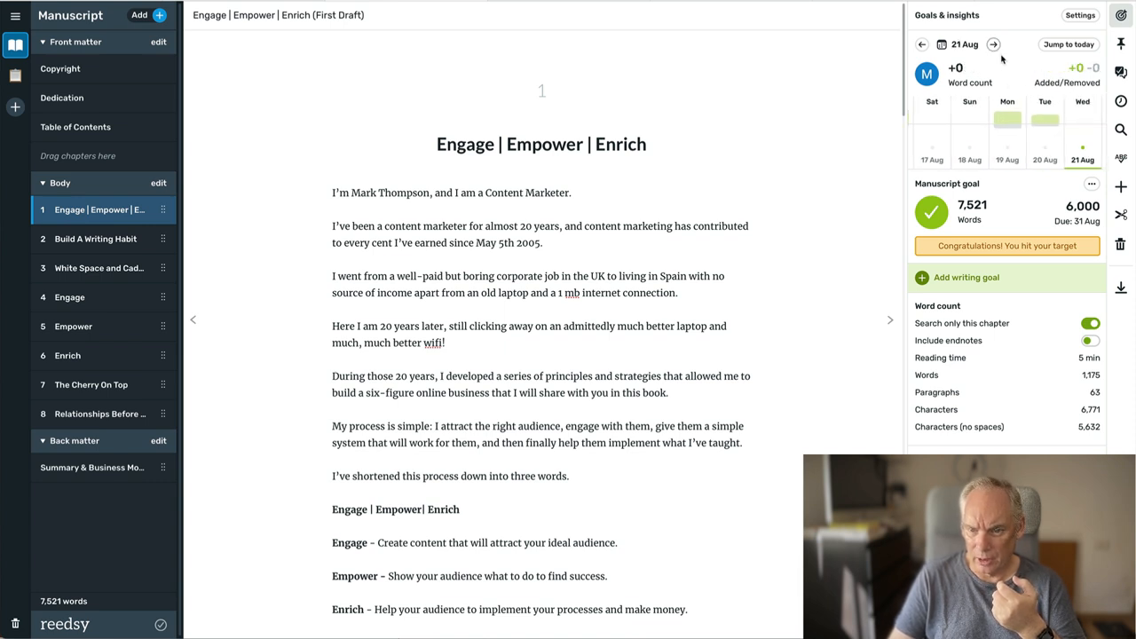
left_click(923, 44)
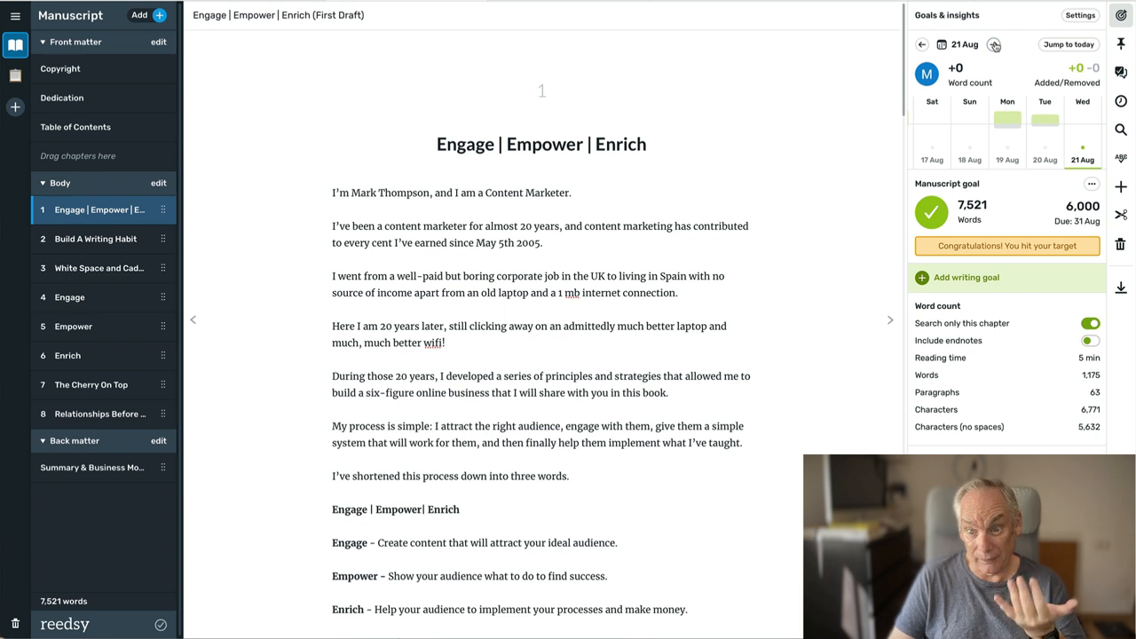
left_click(993, 44)
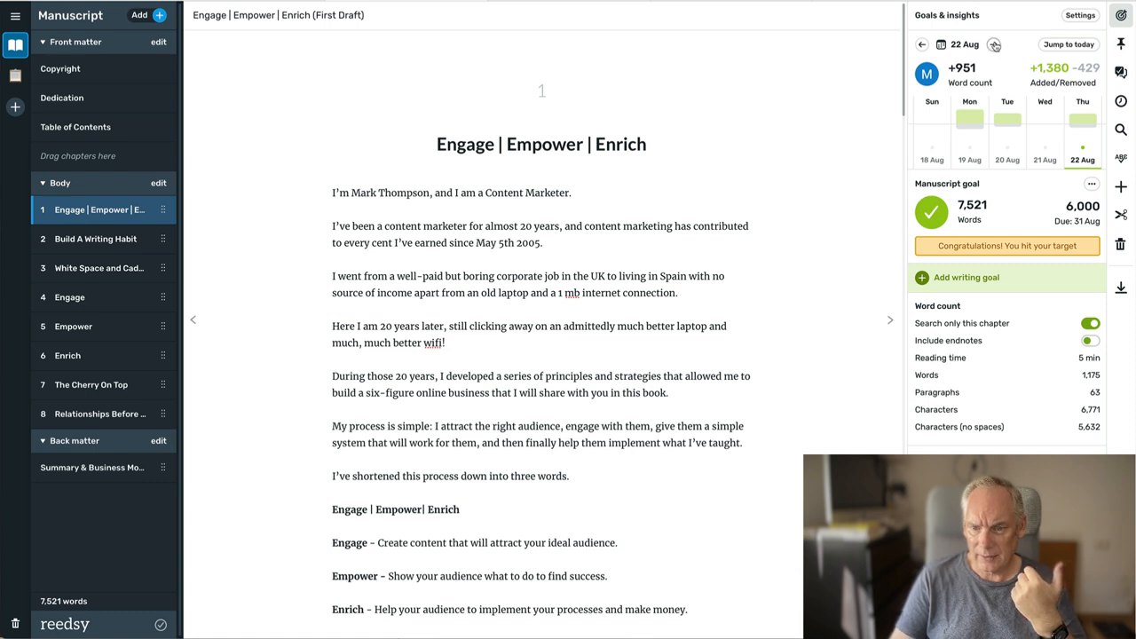
left_click(994, 44)
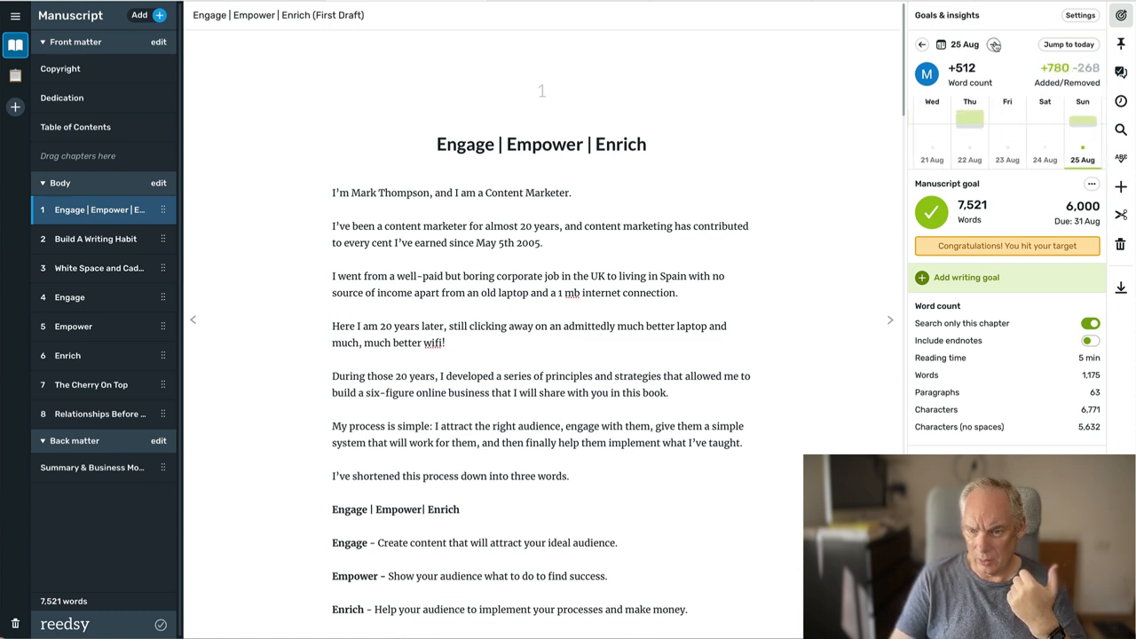
left_click(993, 44)
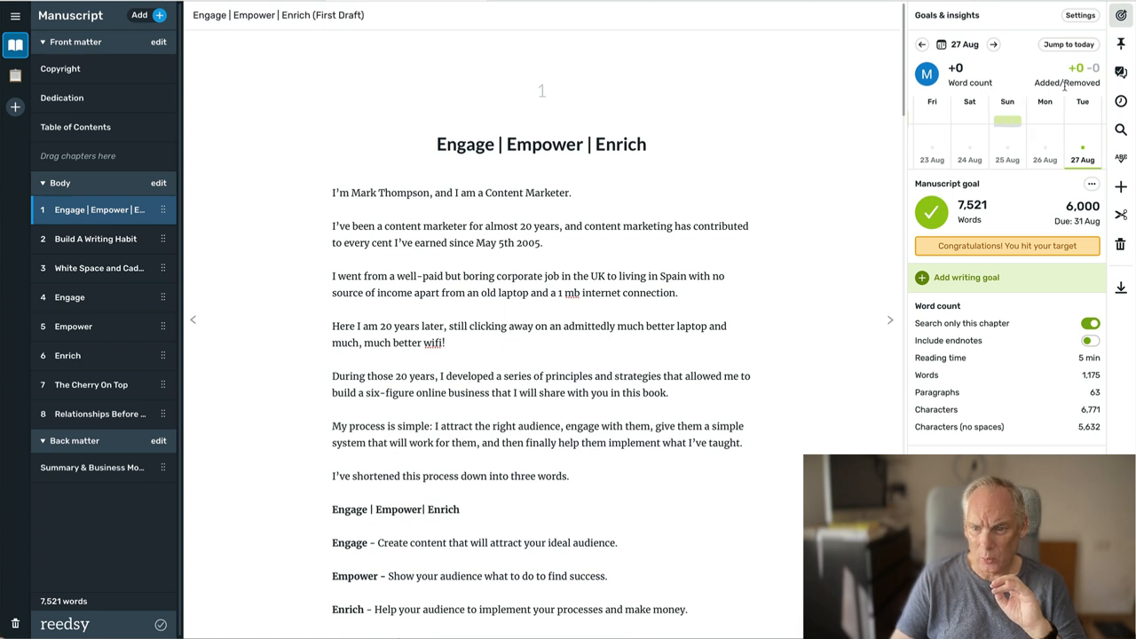
left_click(993, 45)
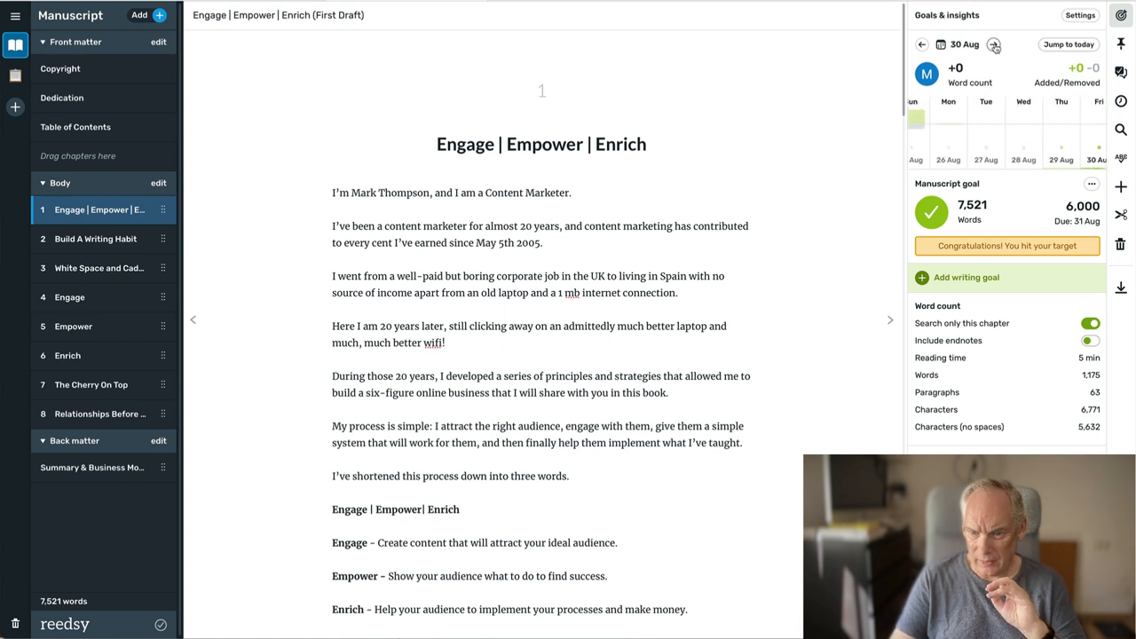
left_click(993, 44)
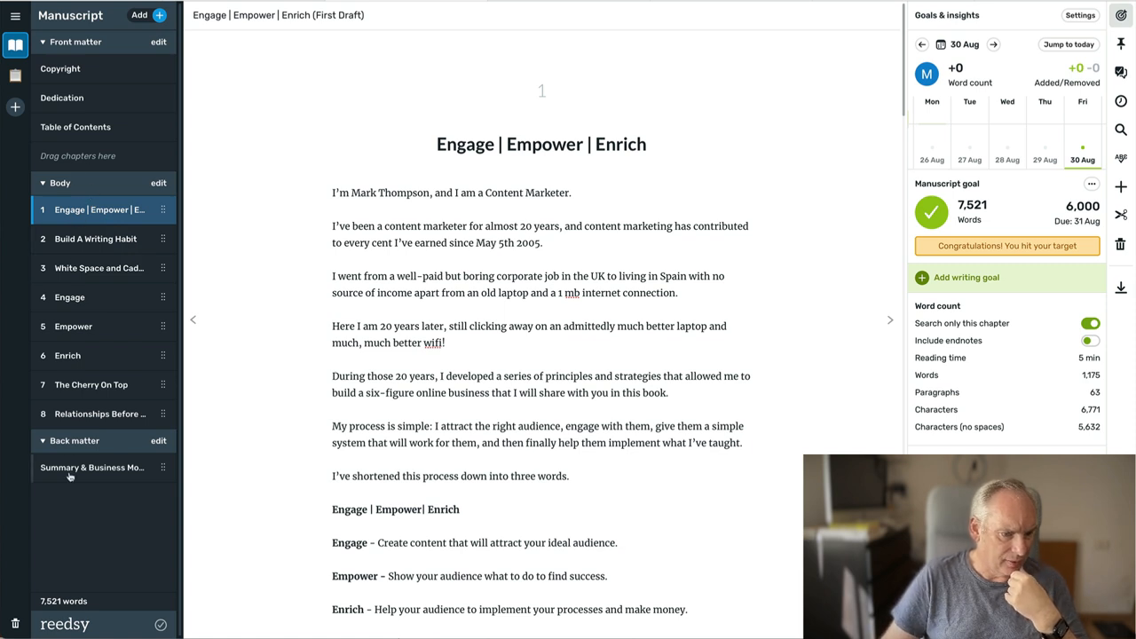
mouse_move(91, 467)
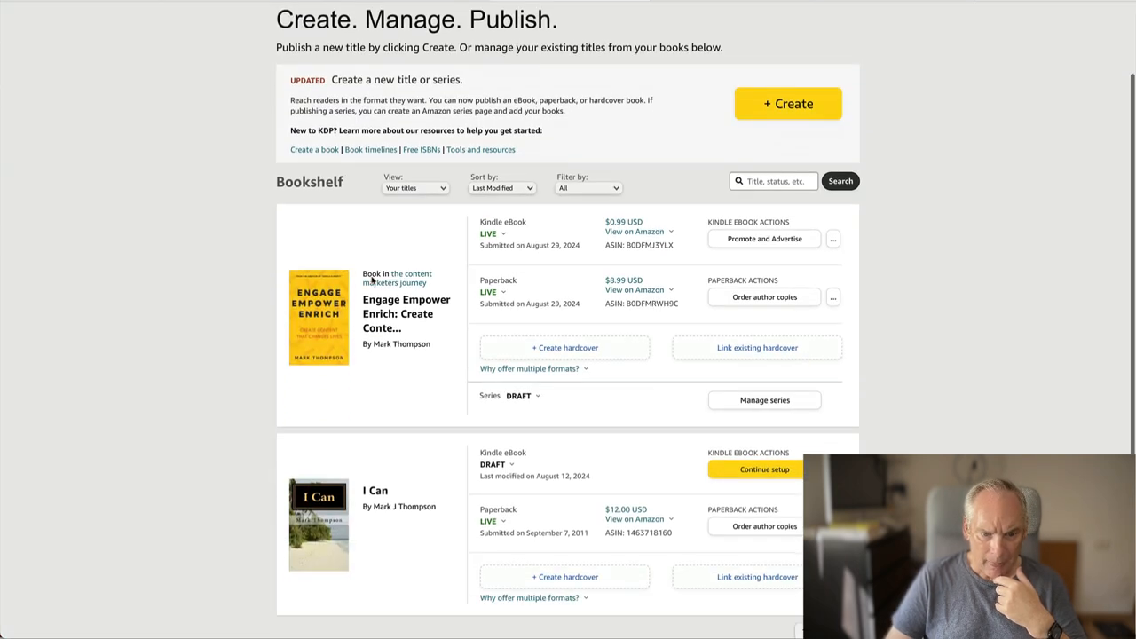
Check the ebook and paperback Amazon listings, then open the ebook's Promote and Advertise page.
left_click(635, 231)
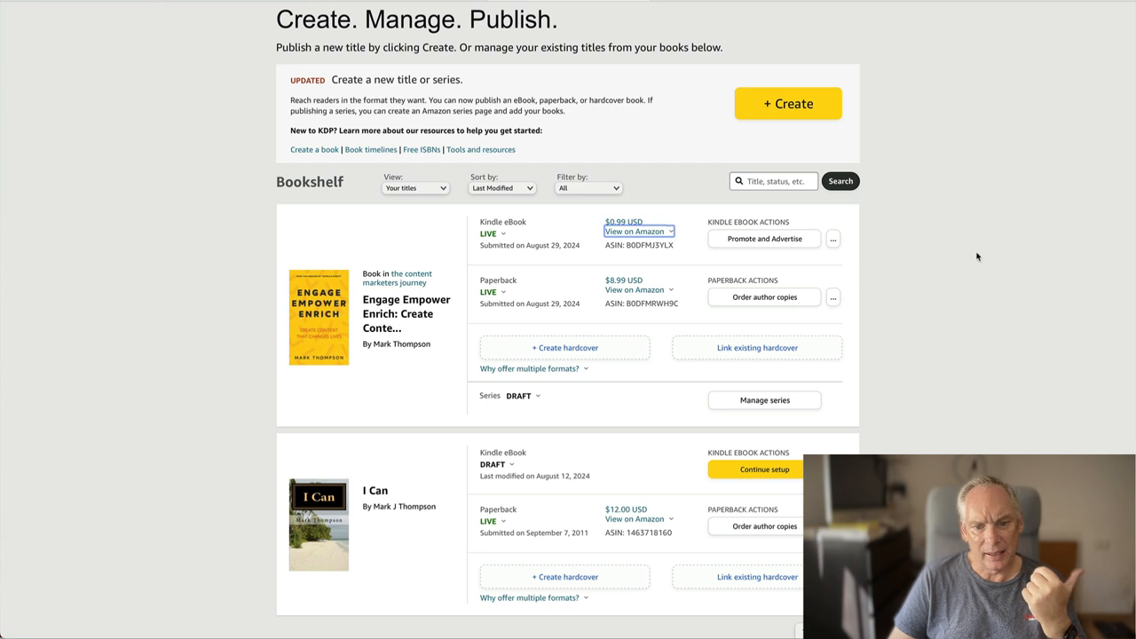
scroll("down", 3)
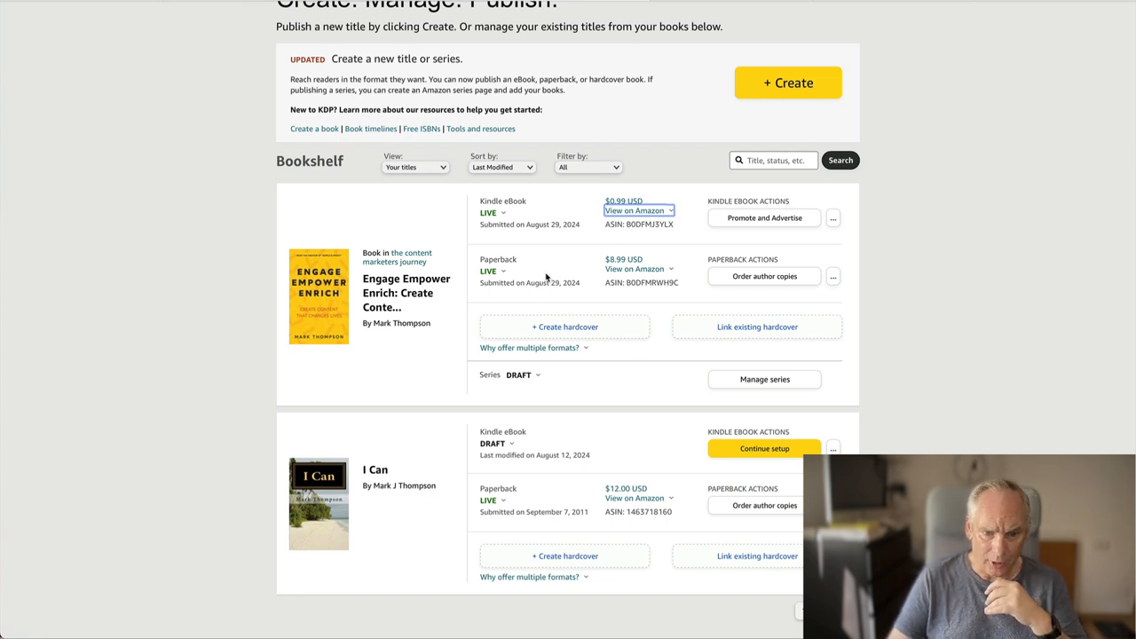
scroll("down", 3)
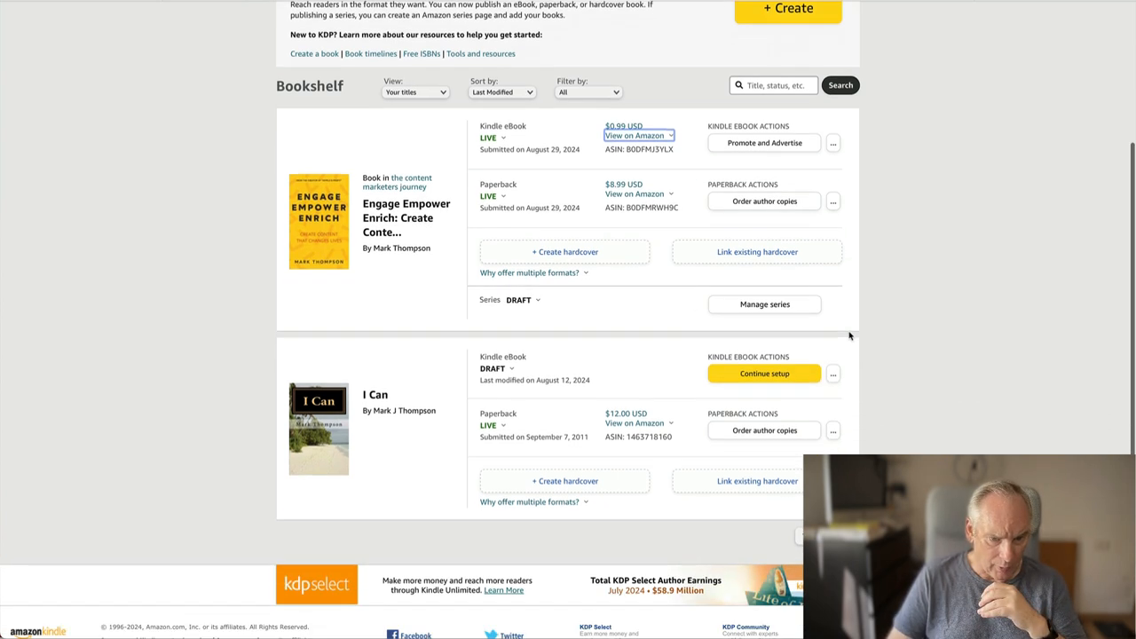
left_click(634, 193)
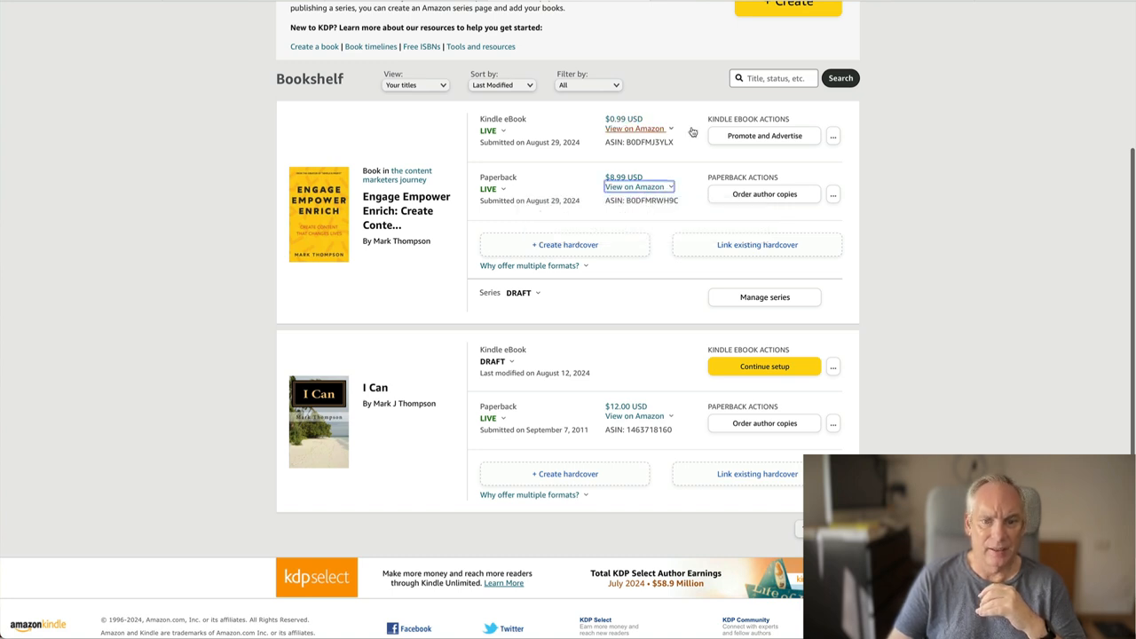
scroll("down", 3)
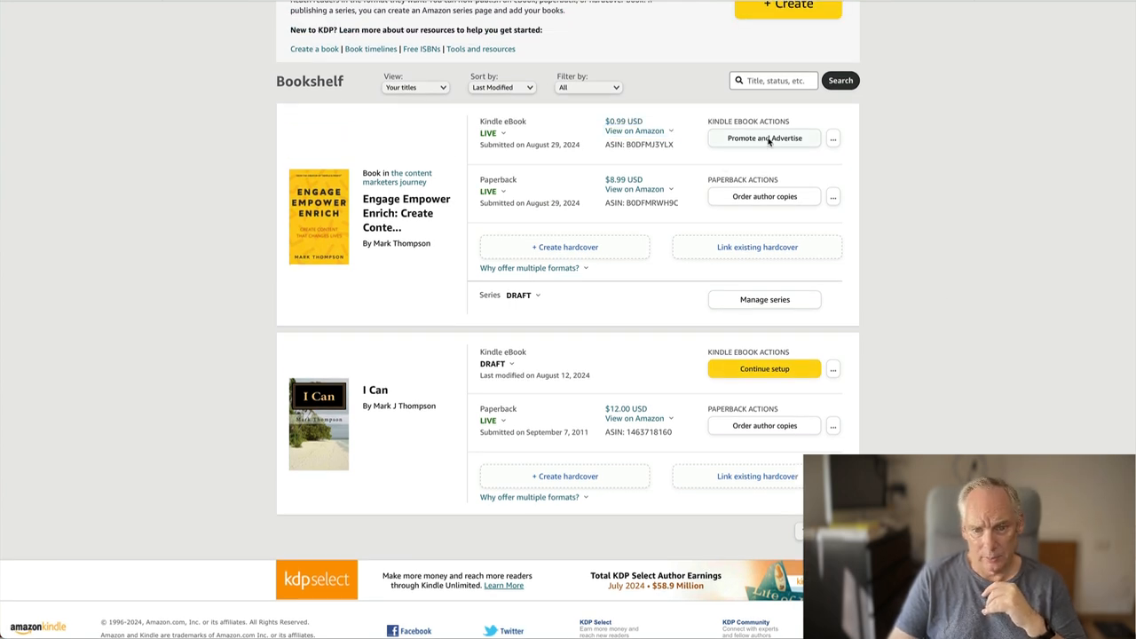
left_click(763, 137)
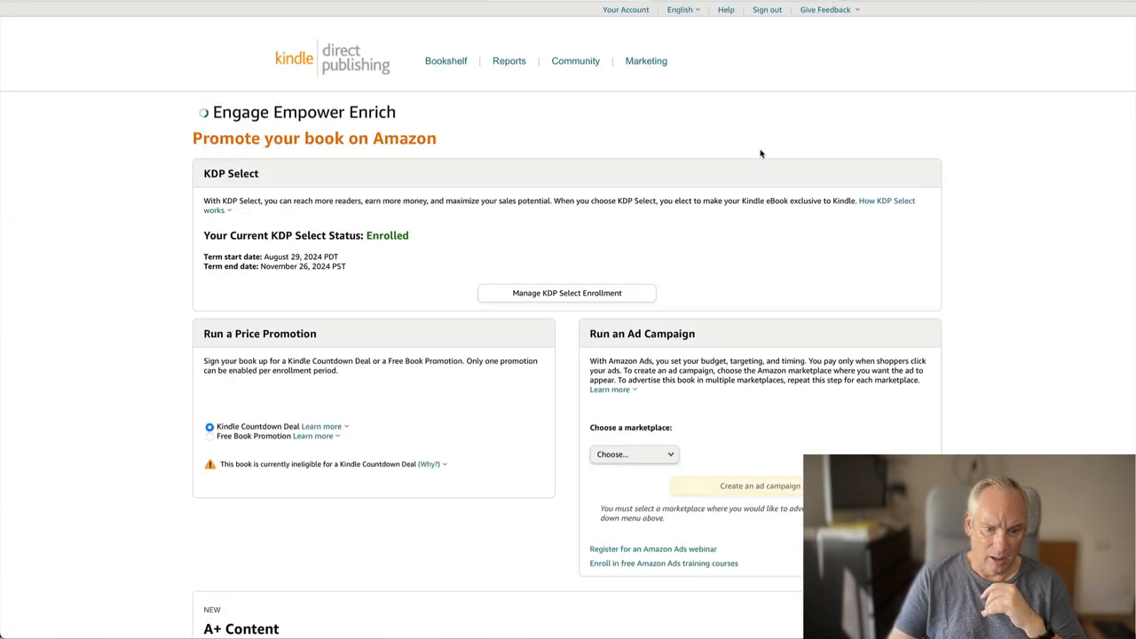
scroll("down", 3)
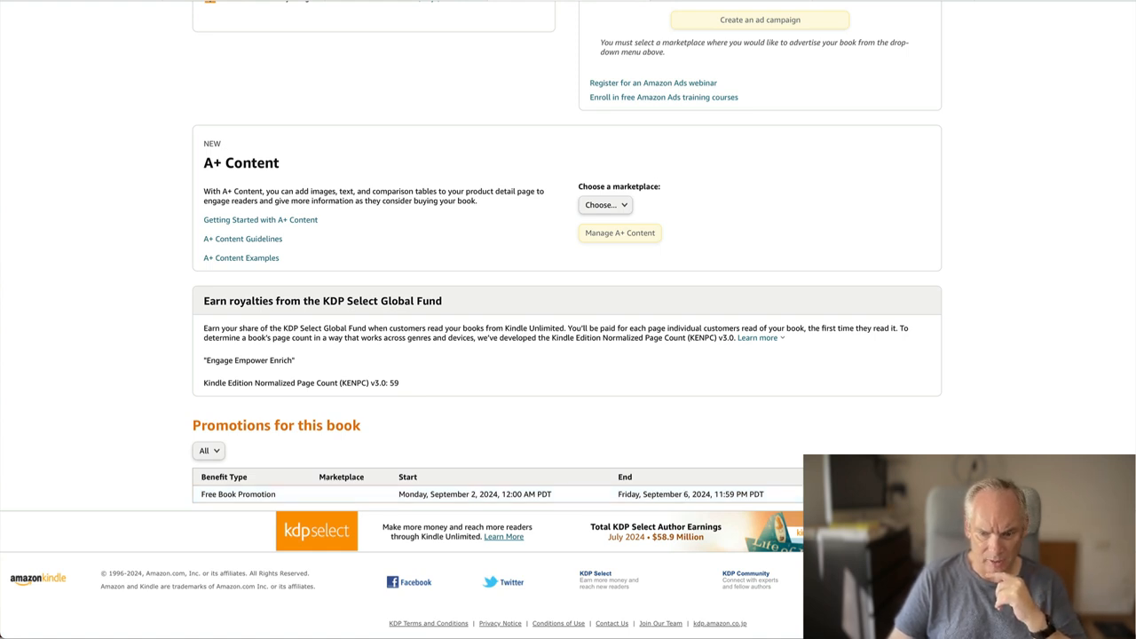
mouse_move(760, 240)
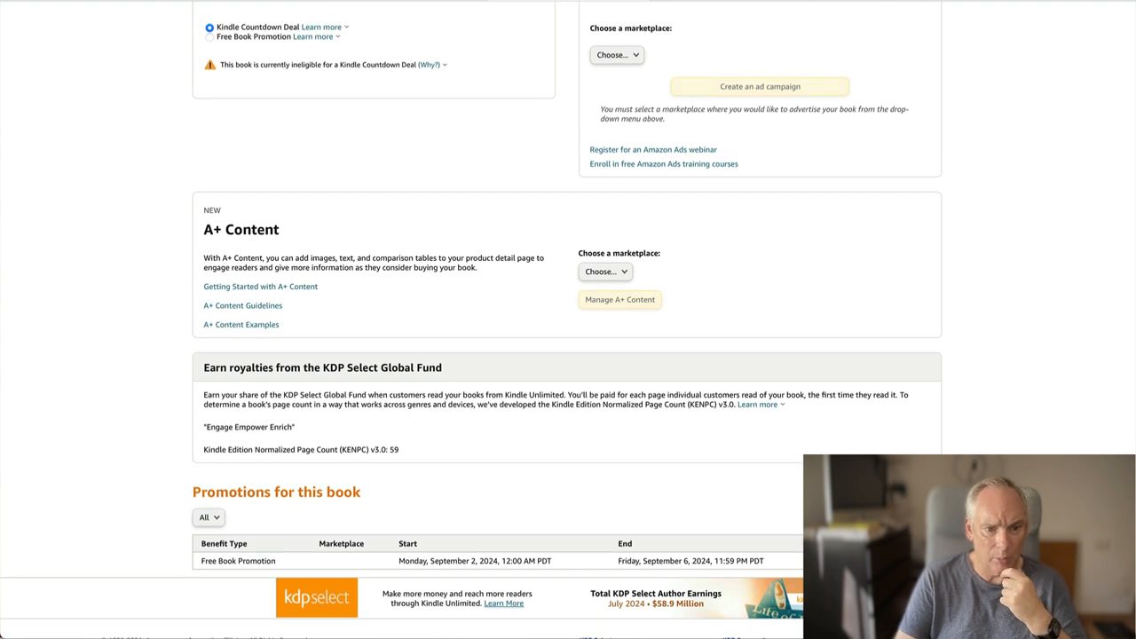
mouse_move(760, 239)
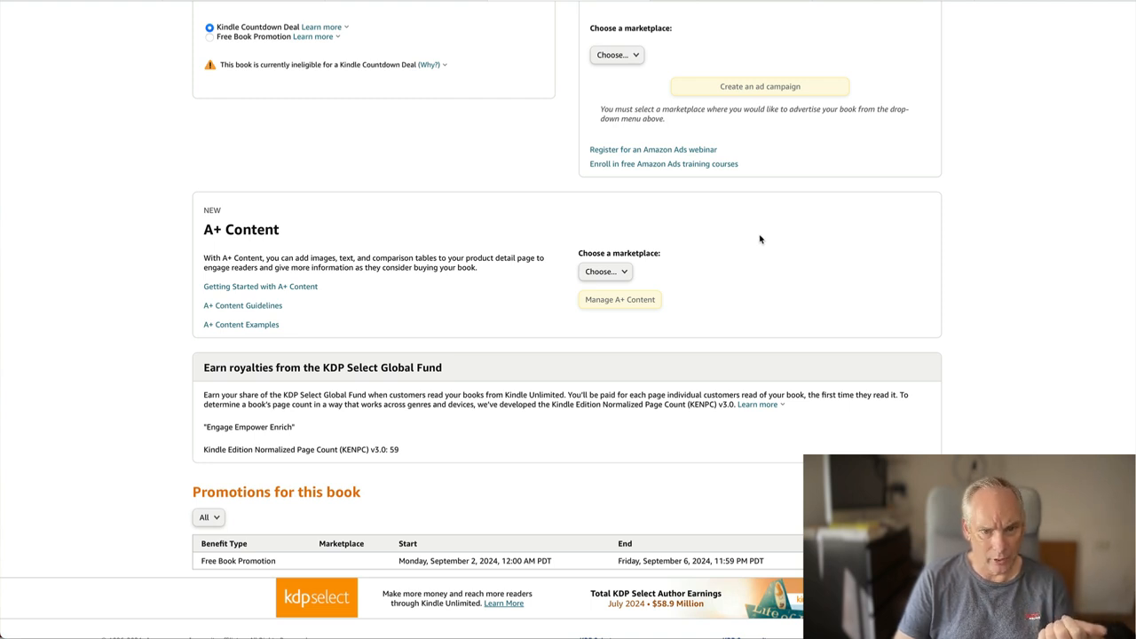
scroll("down", 3)
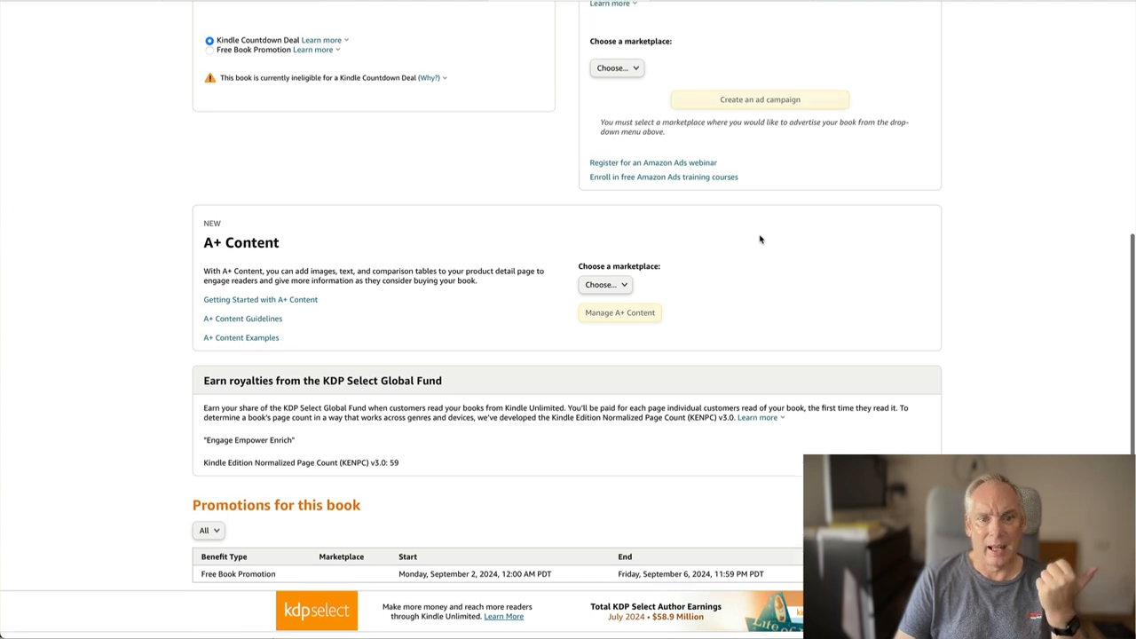
scroll("down", 3)
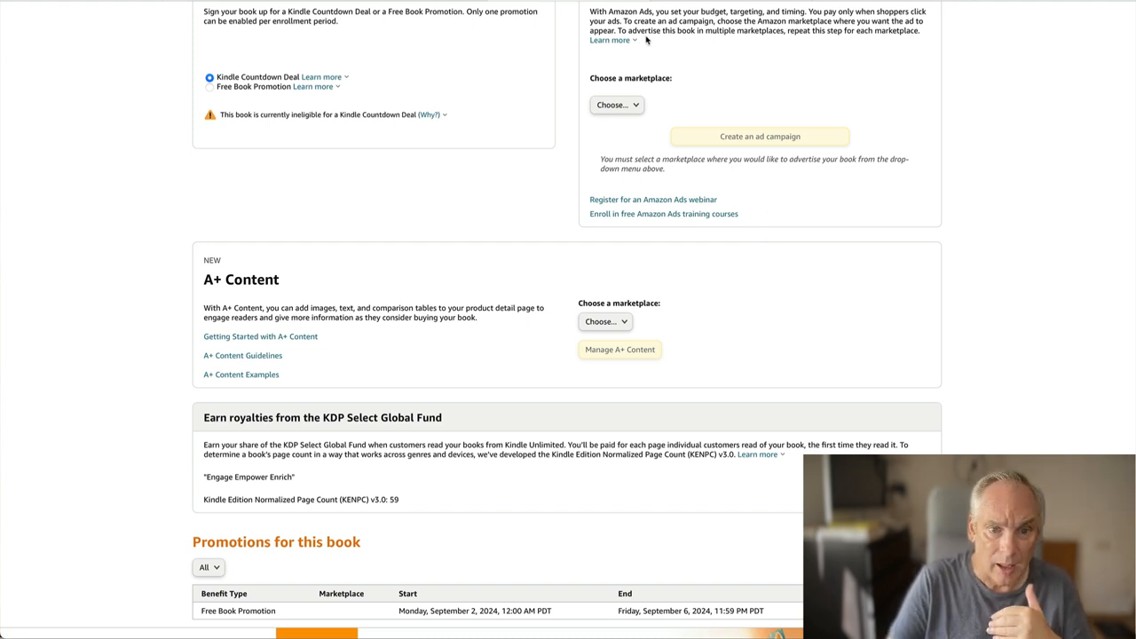
scroll("up", 3)
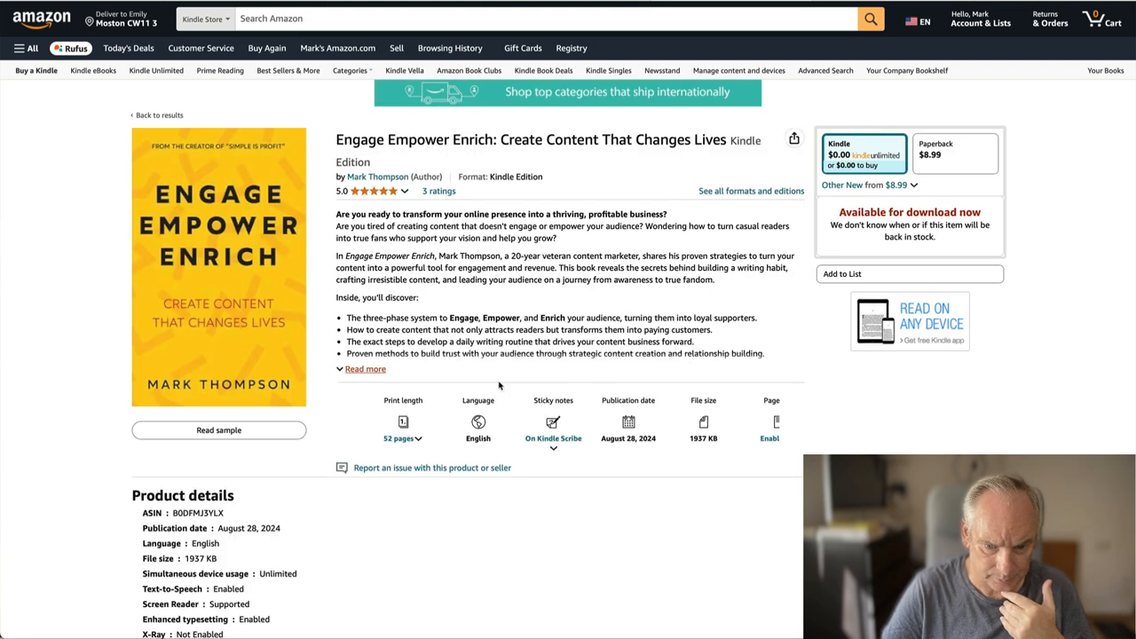
Scroll to Best Sellers Rank and open the Internet Marketing Top 100 Free list.
scroll("down", 3)
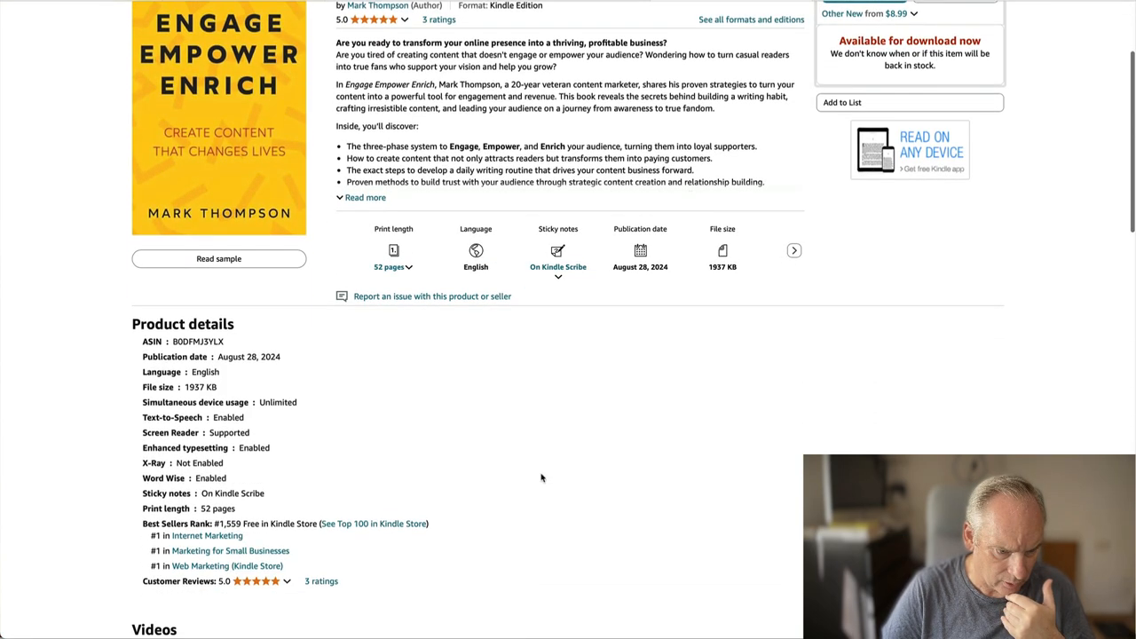
scroll("down", 3)
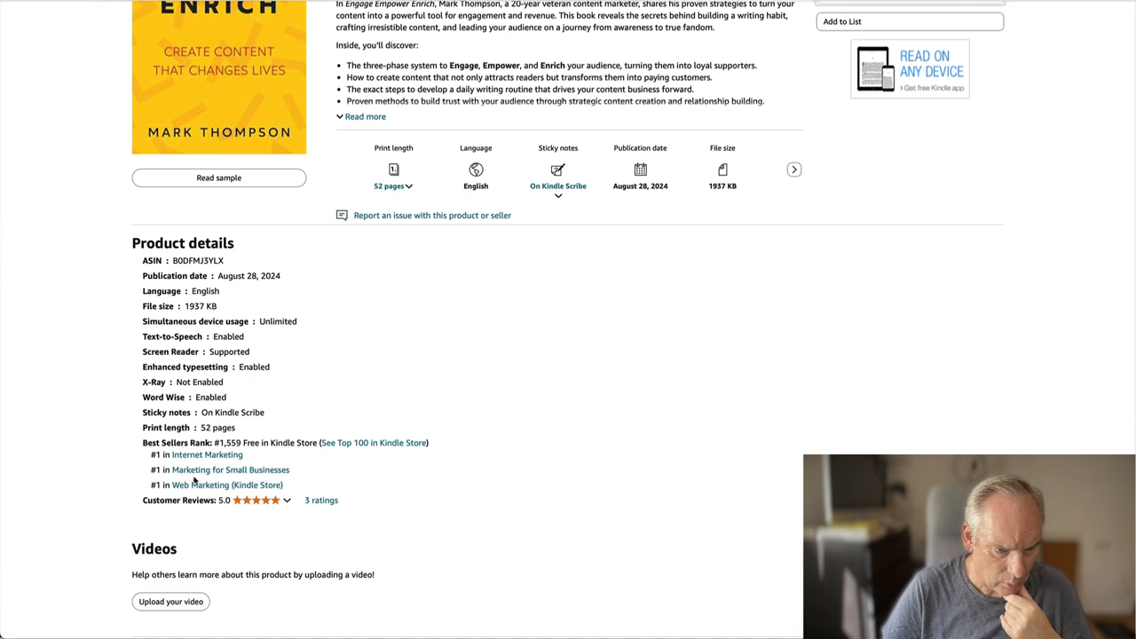
mouse_move(158, 495)
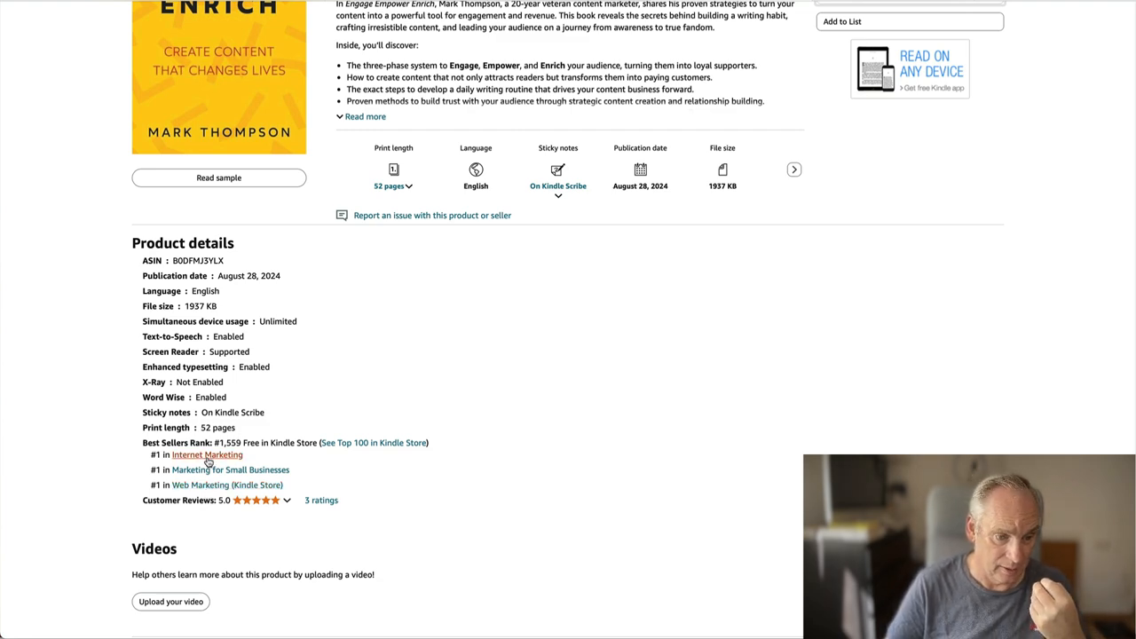
left_click(206, 455)
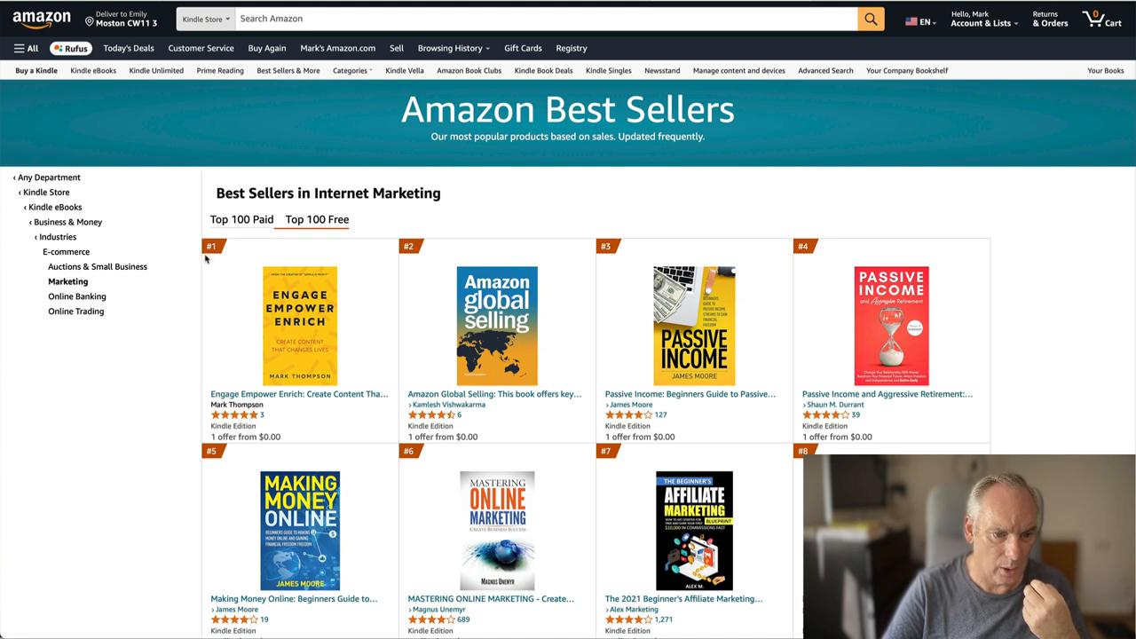
mouse_move(315, 247)
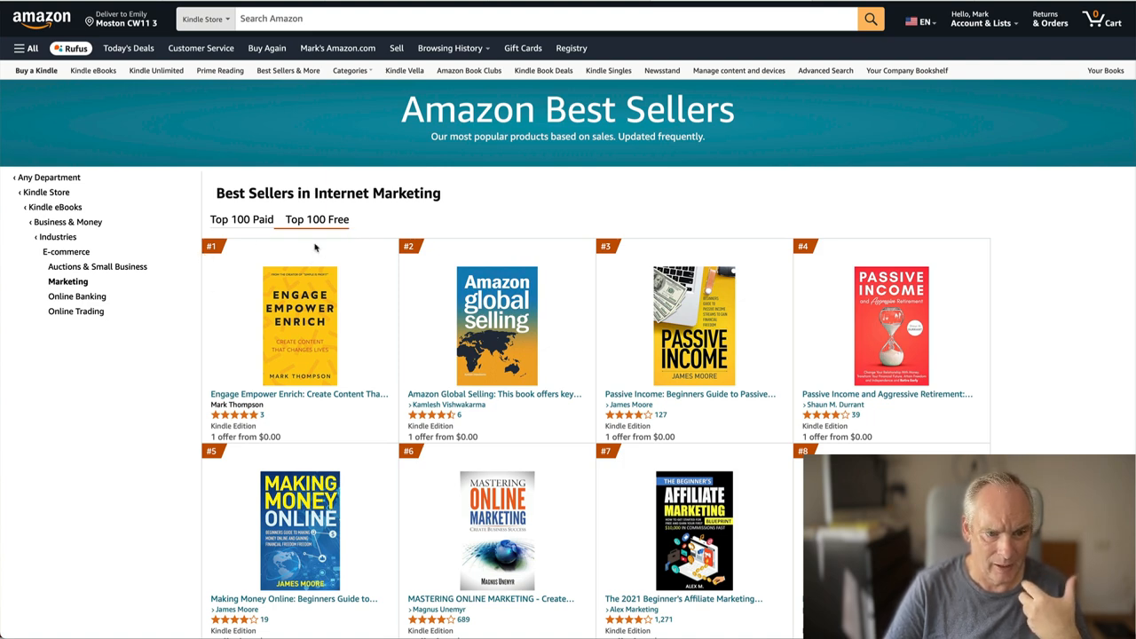
mouse_move(367, 199)
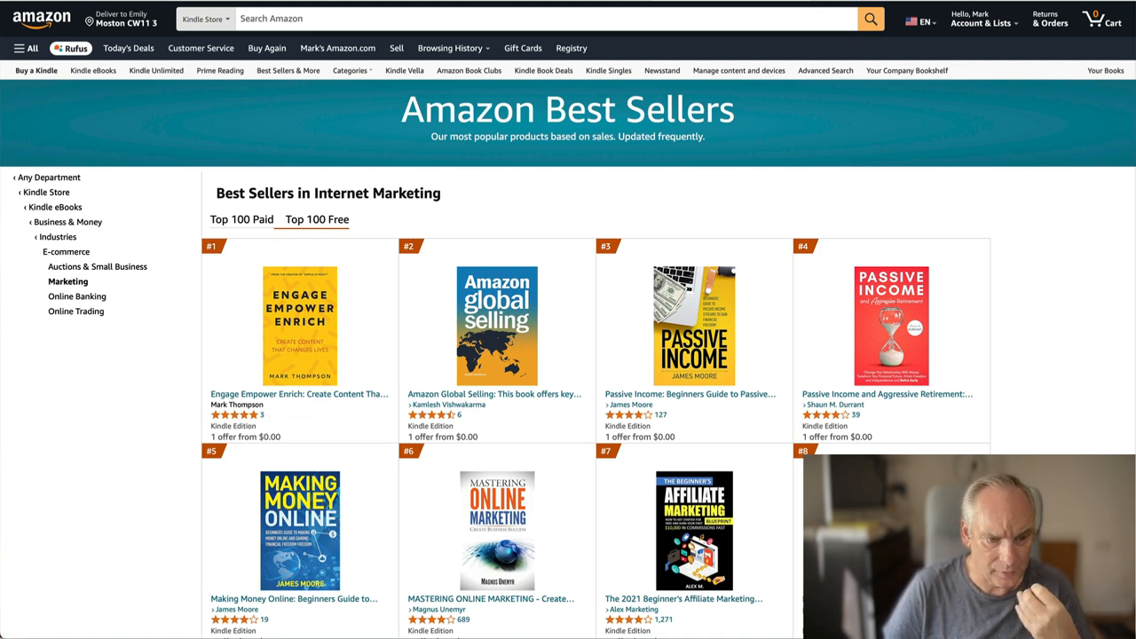
mouse_move(316, 420)
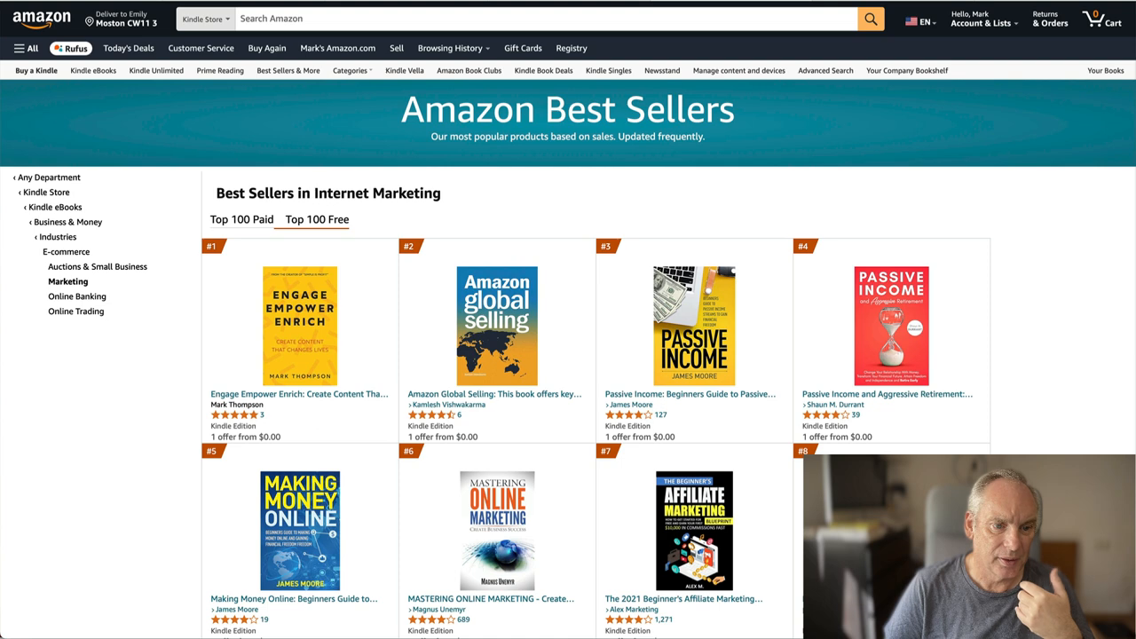
mouse_move(300, 283)
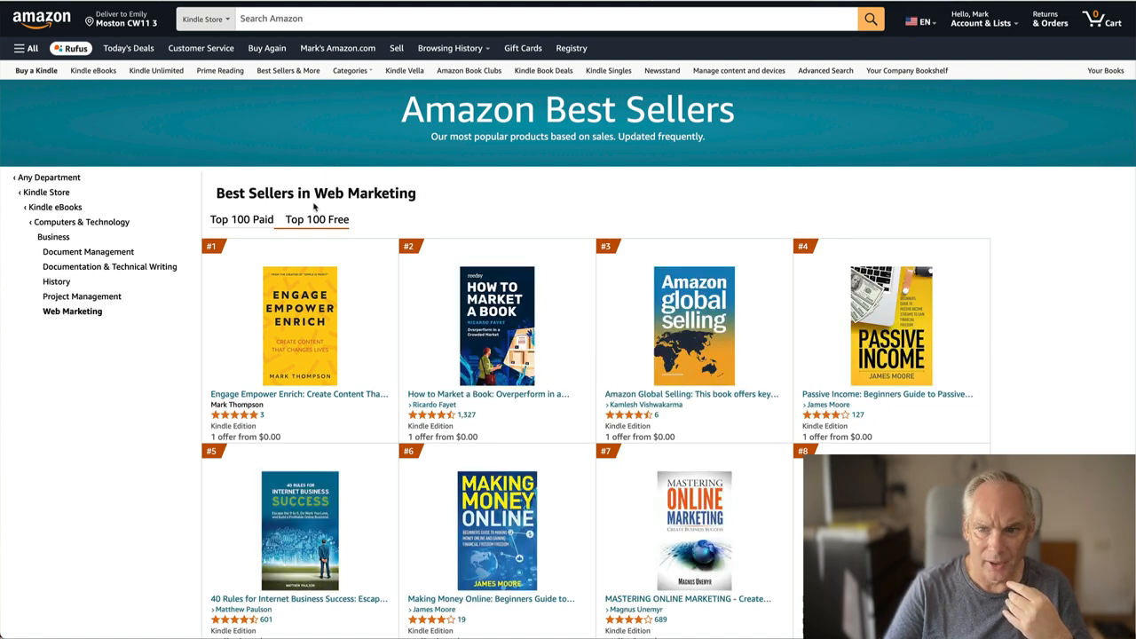
mouse_move(370, 213)
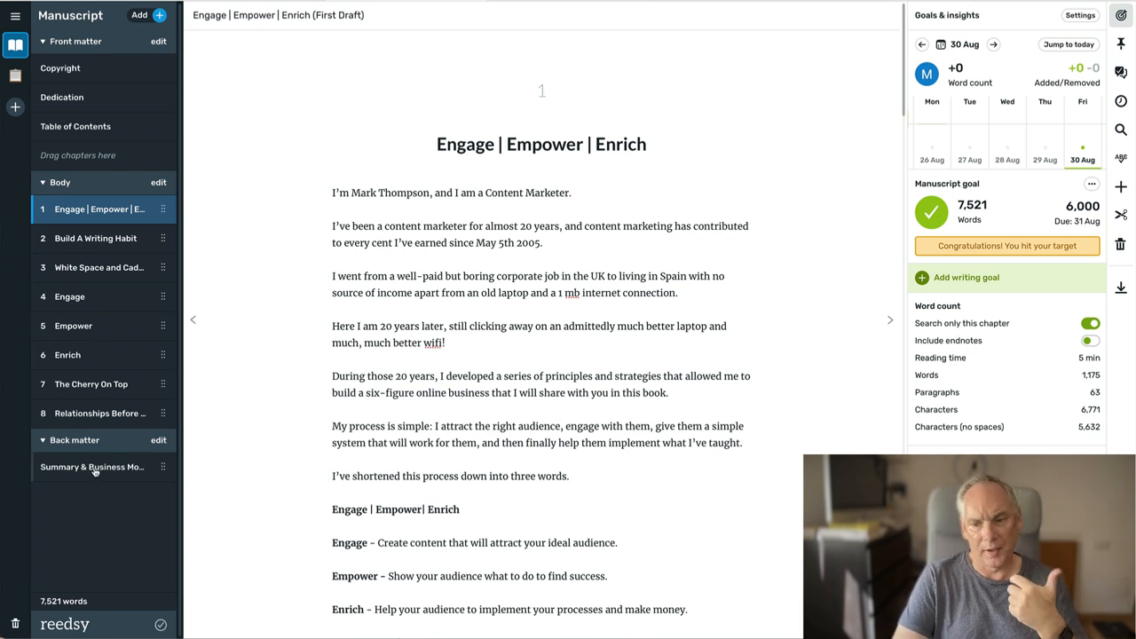
mouse_move(91, 466)
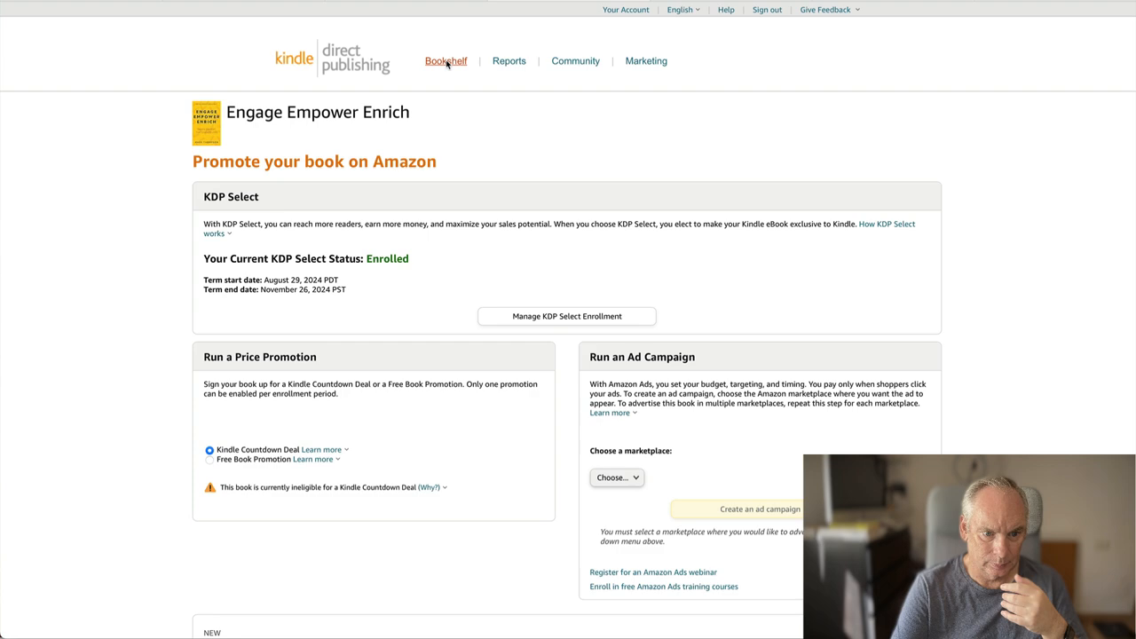
Return to the KDP Bookshelf and find Engage Empower Enrich, live as ebook and paperback.
left_click(446, 60)
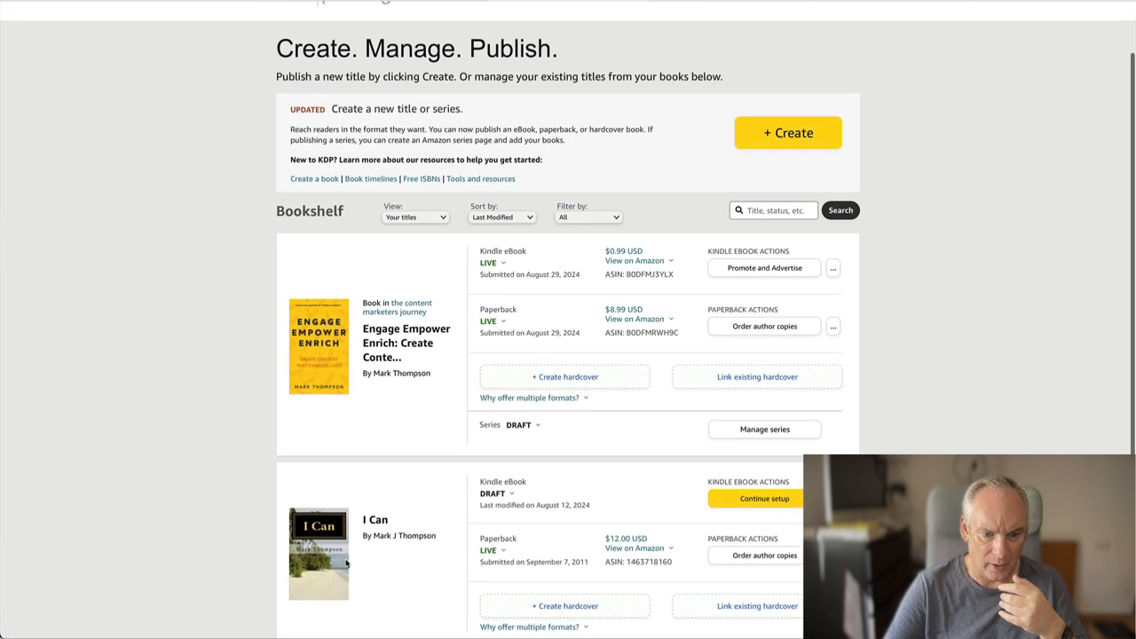
scroll("down", 3)
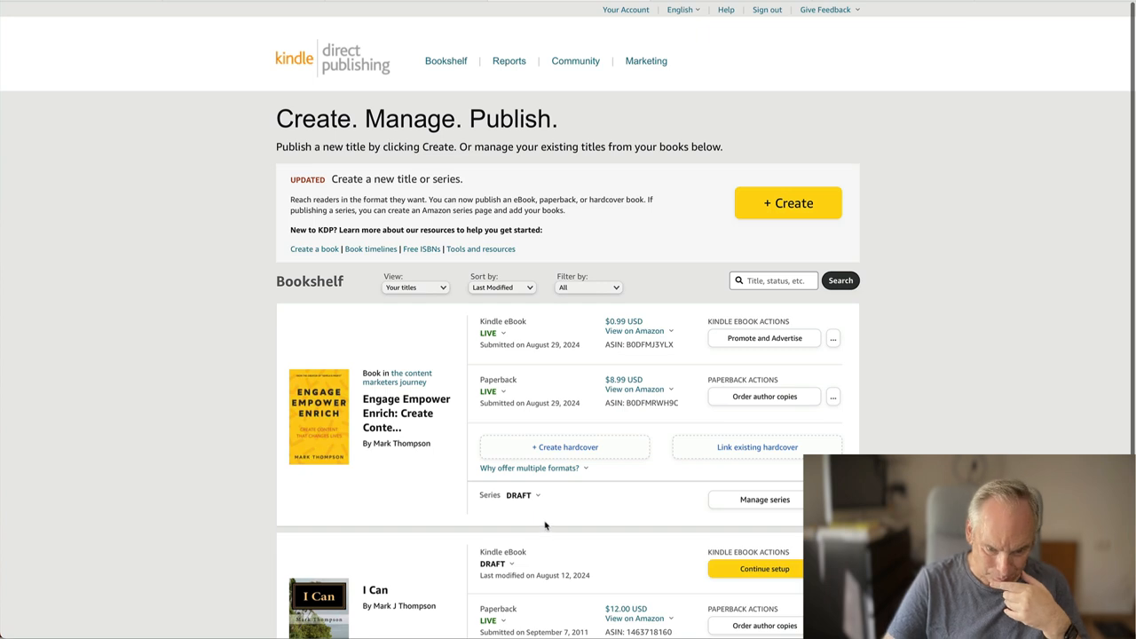
mouse_move(595, 425)
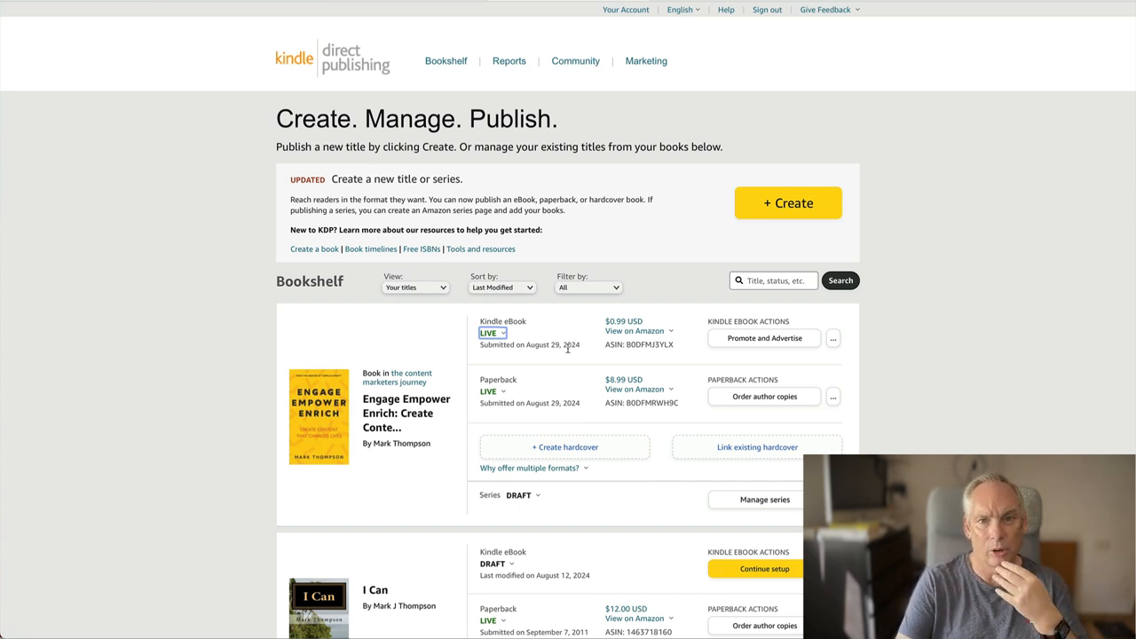
mouse_move(574, 360)
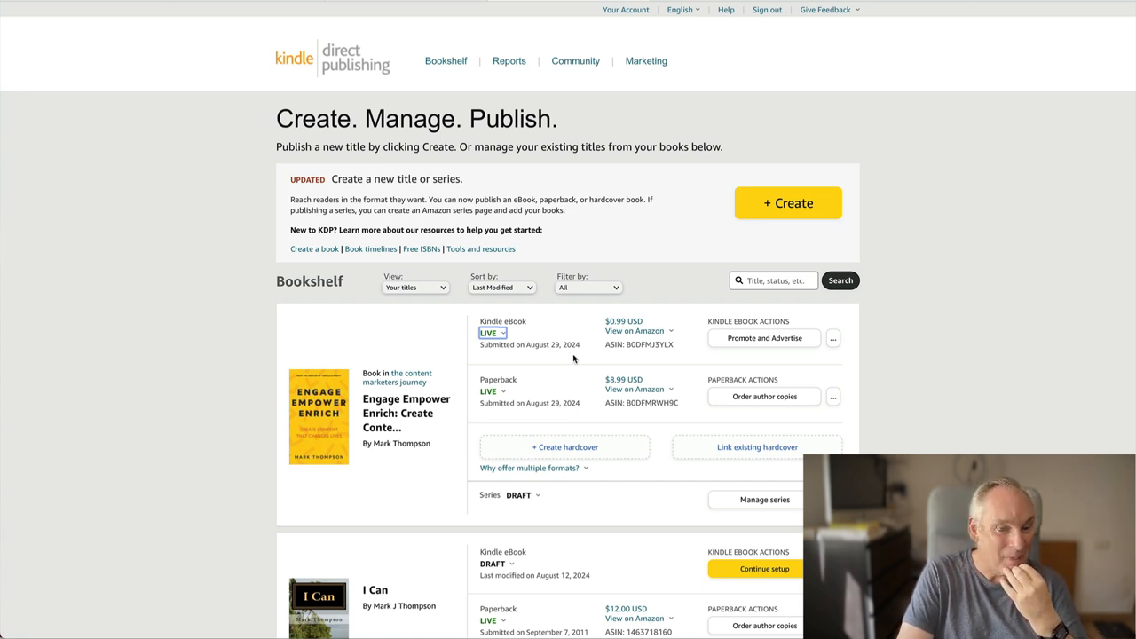
scroll("down", 3)
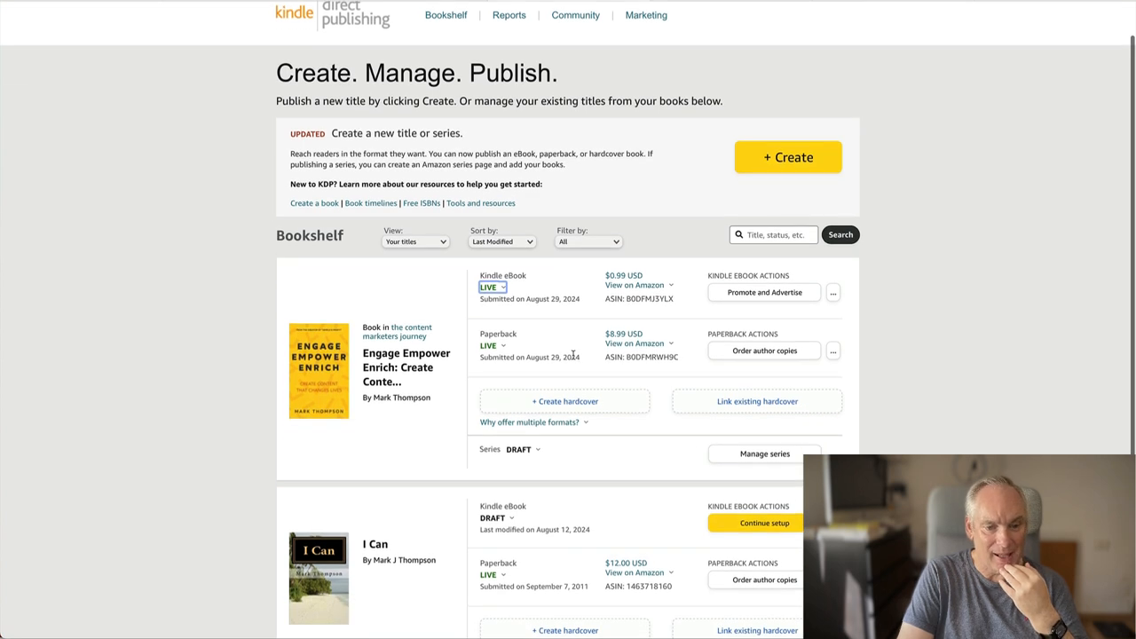